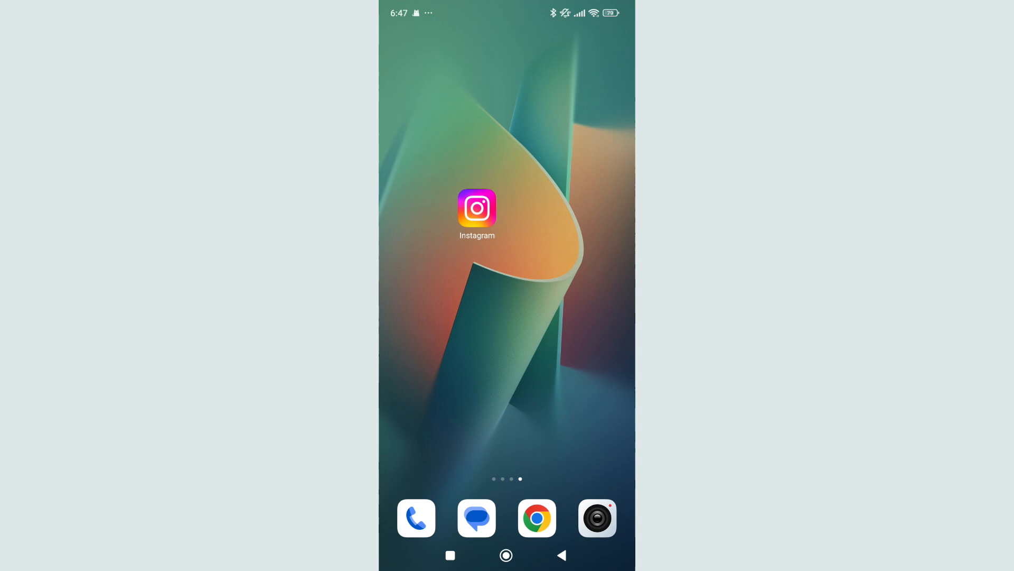
- Launch Instagram and go to your own profile page showing its three posts
click(477, 208)
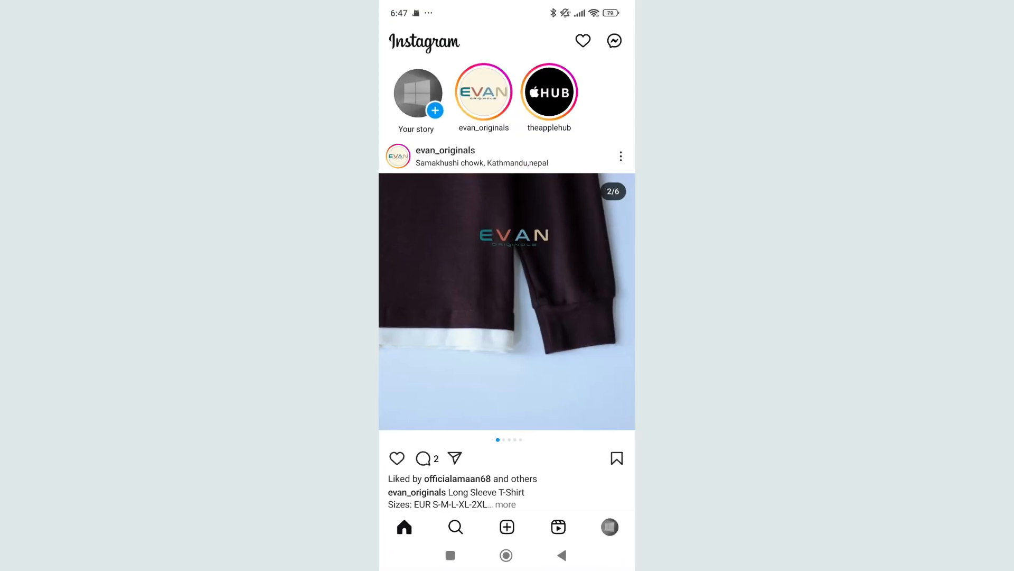
click(608, 526)
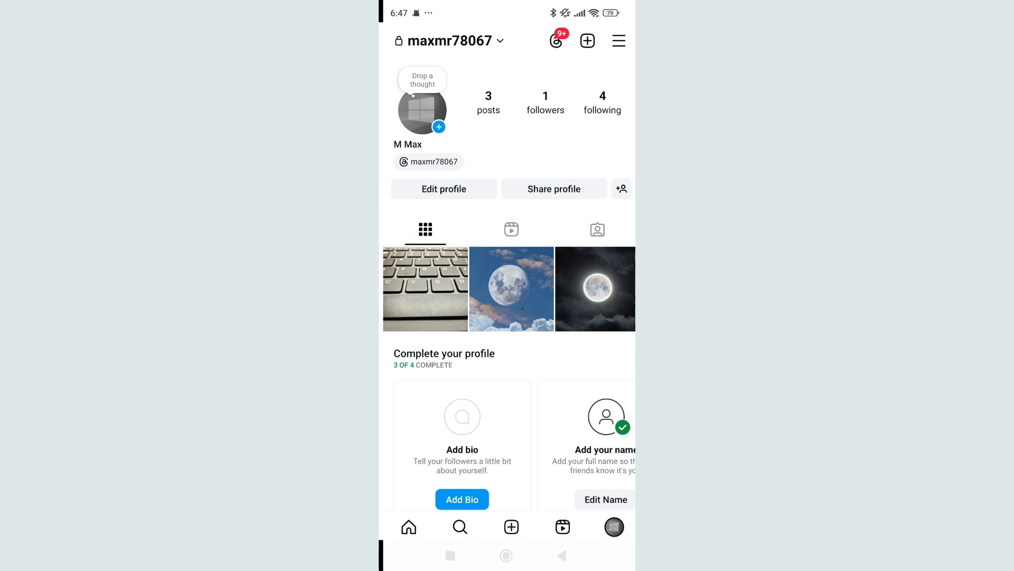
- Start a new post with the keyboard photo and advance to the caption-and-share screen
click(586, 41)
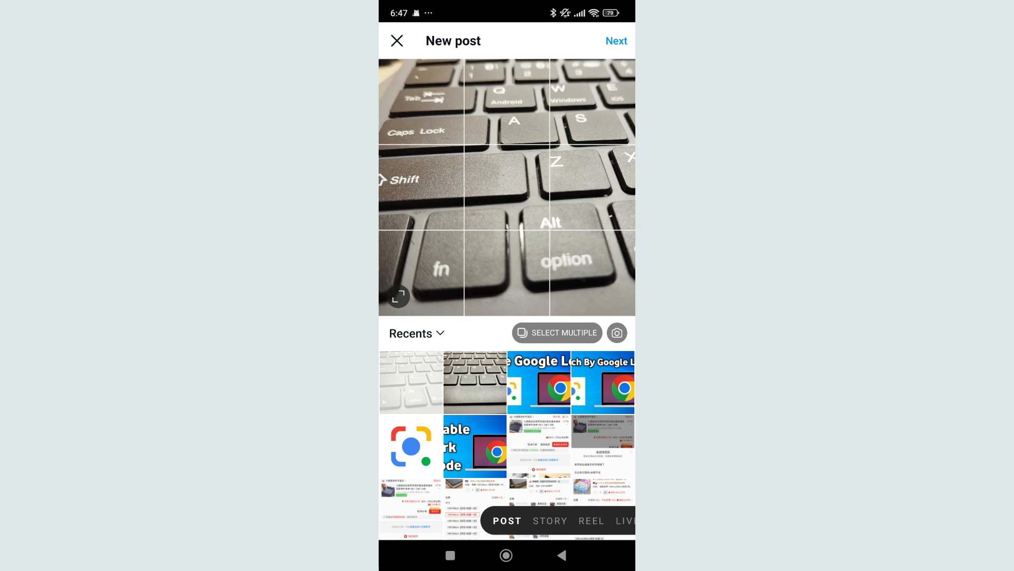
click(615, 41)
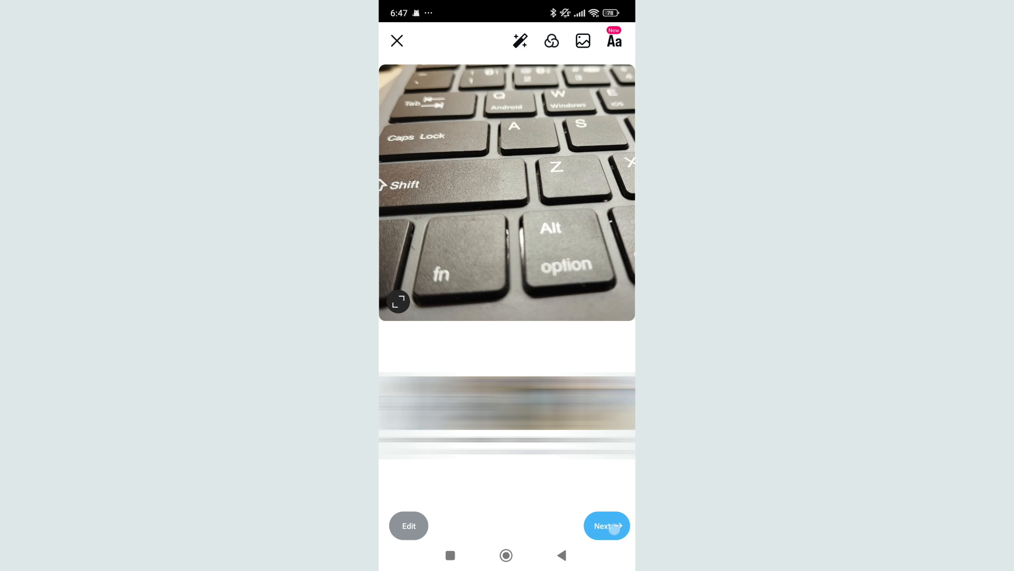
click(606, 525)
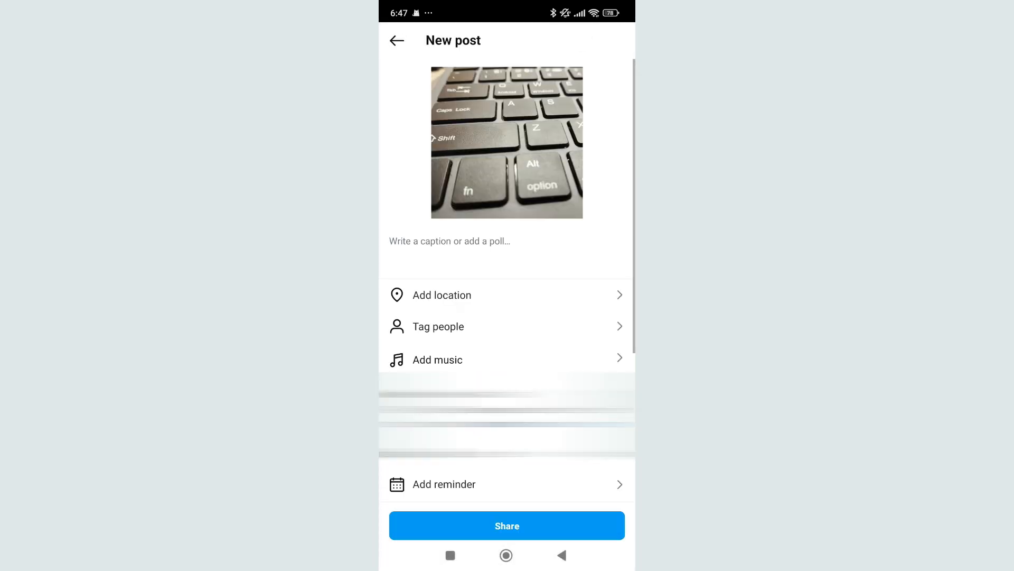
- Choose Add location on the New post screen to bring up the location picker
scroll(up, 3)
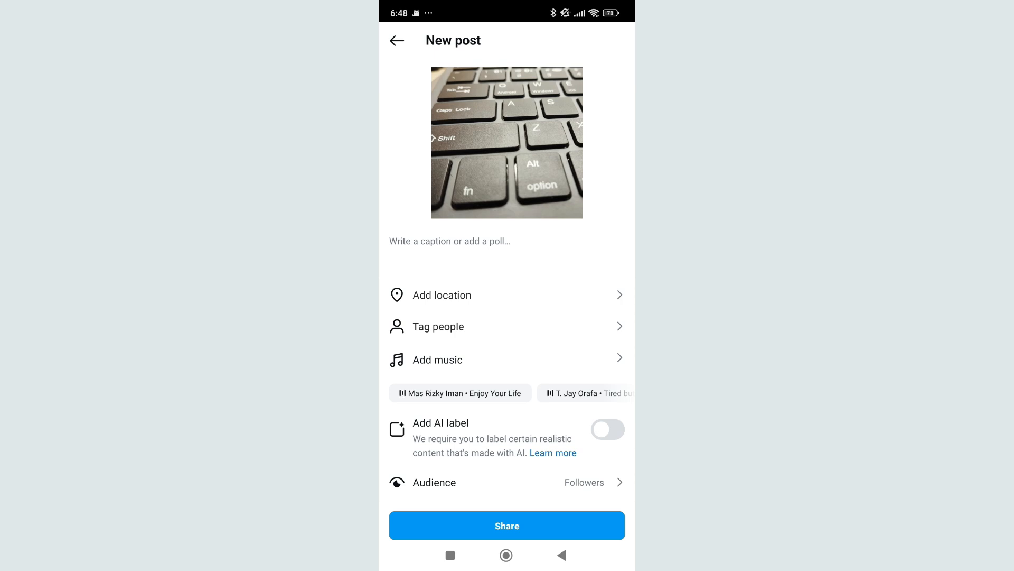
click(442, 295)
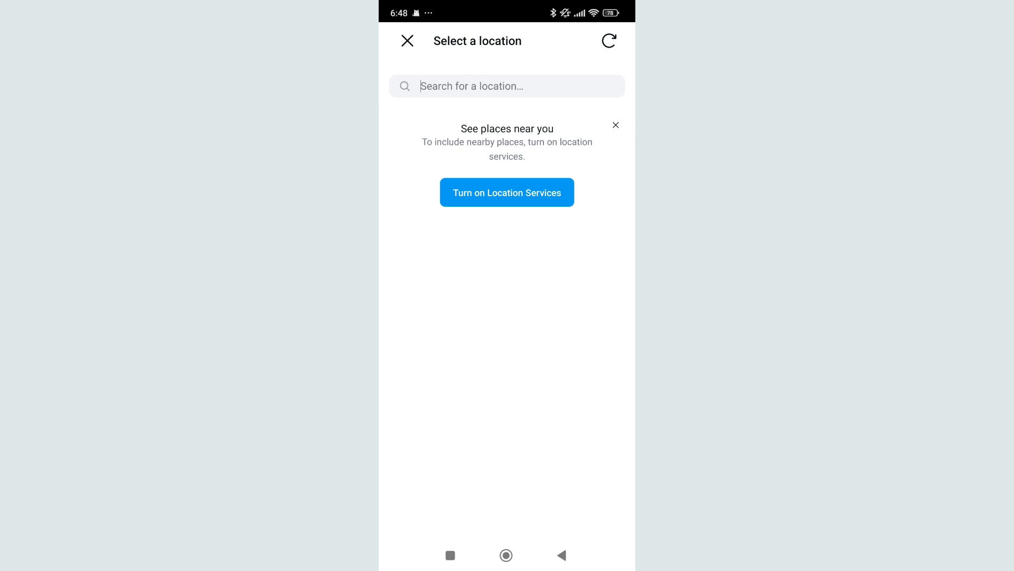
- Activate the 'Search for a location' field so it is ready for typing
click(507, 193)
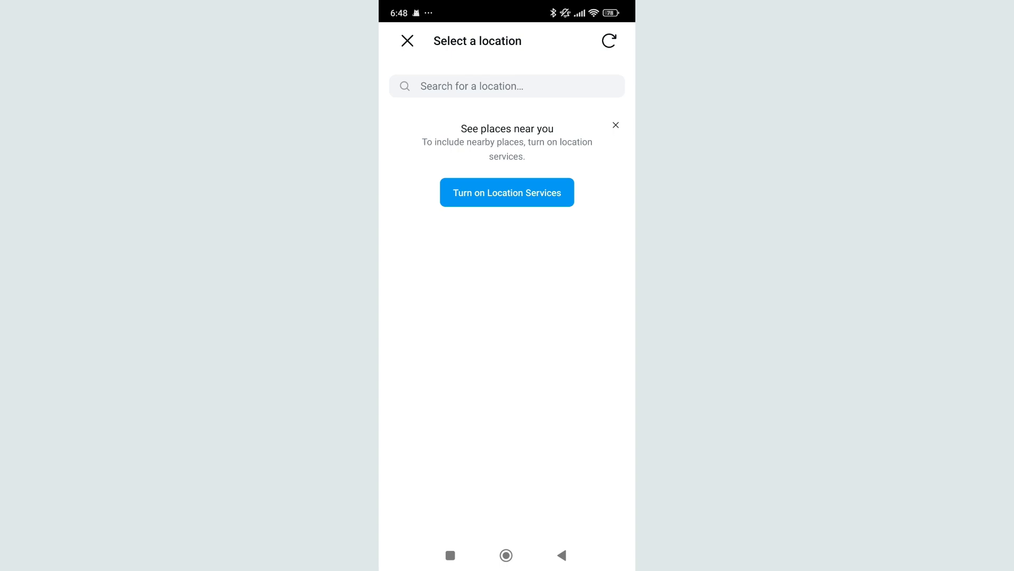
click(507, 86)
text(l)
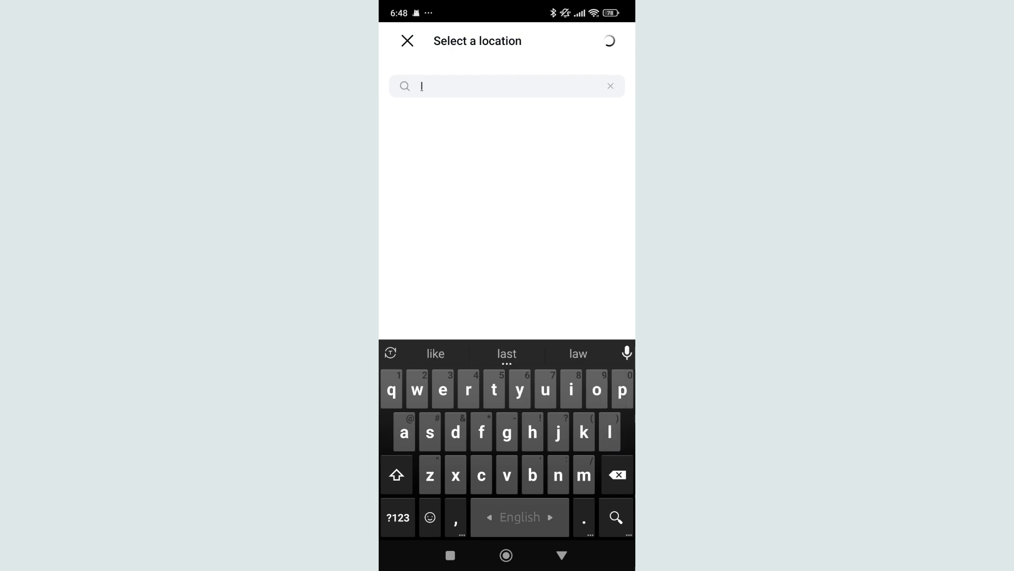
- Search 'los', attach Los Angeles, California as the location, and share the post
text(os)
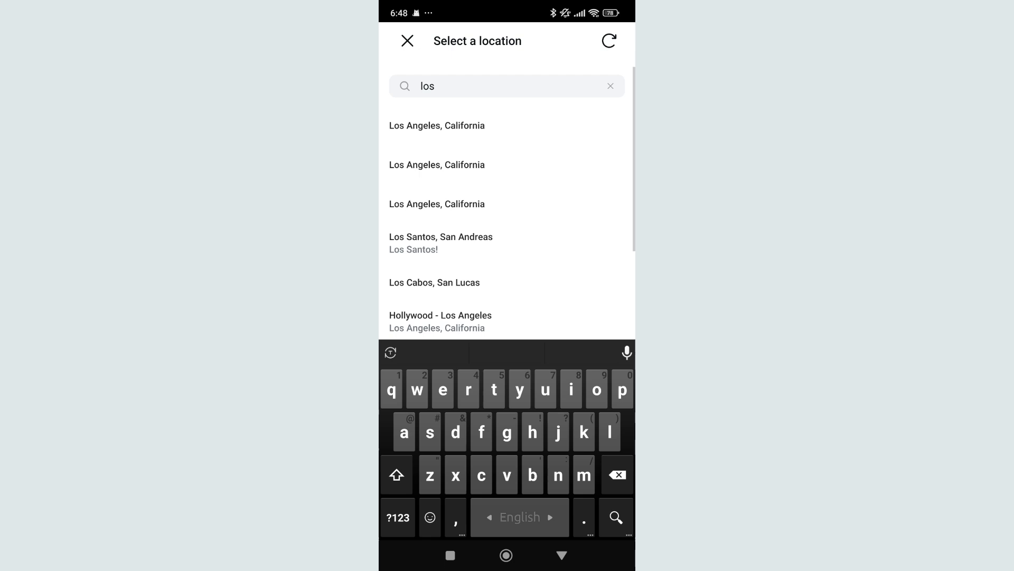
click(436, 125)
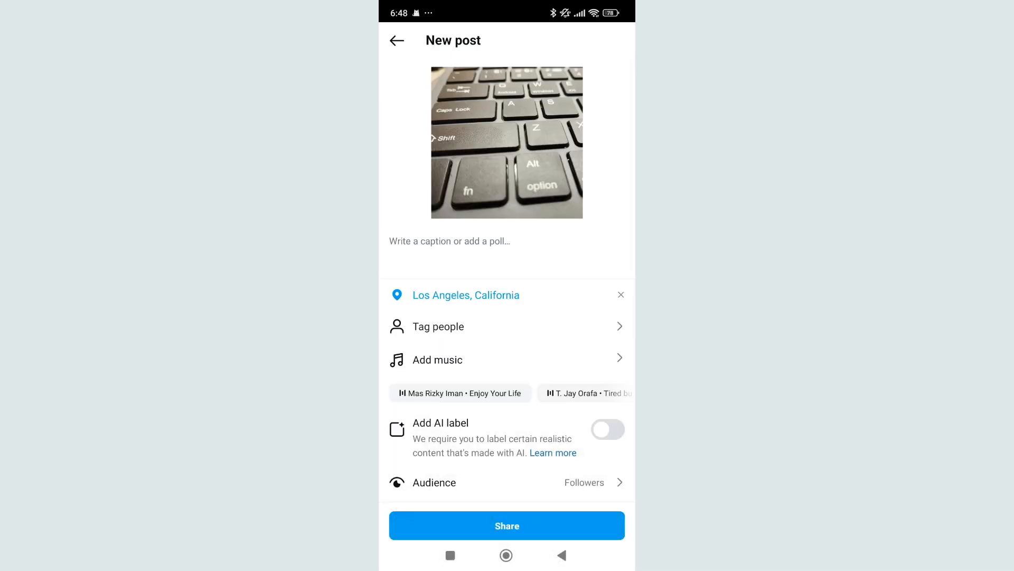
click(506, 525)
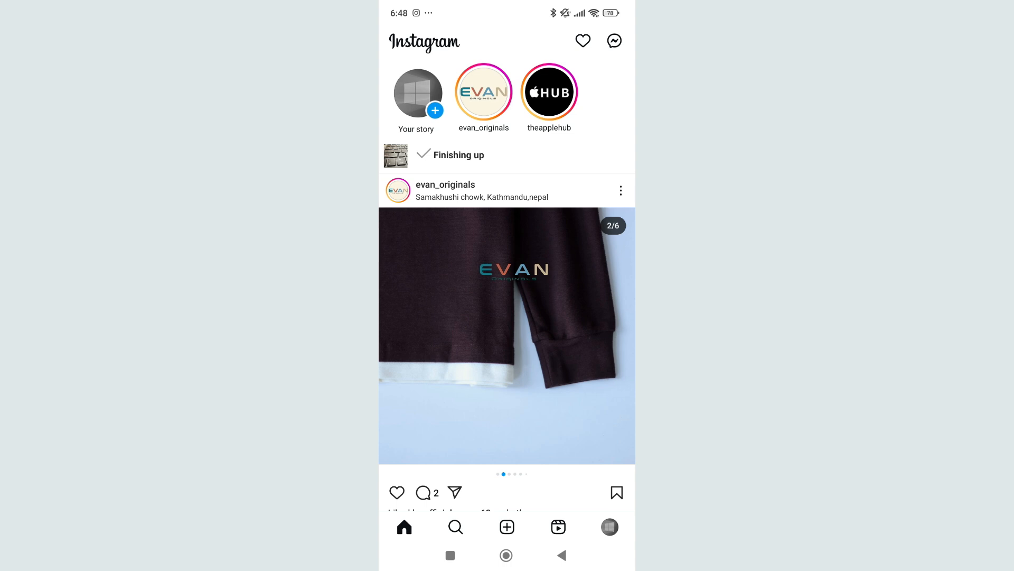